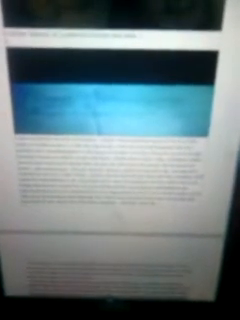
scroll("down", 3)
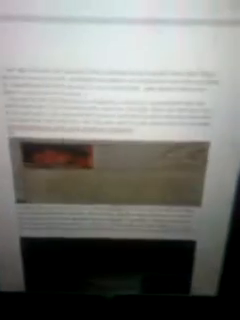